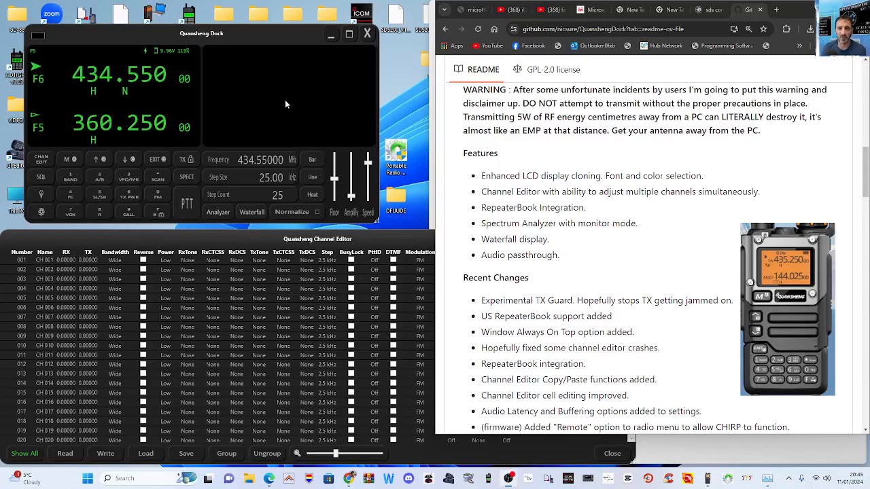
mouse_move(341, 242)
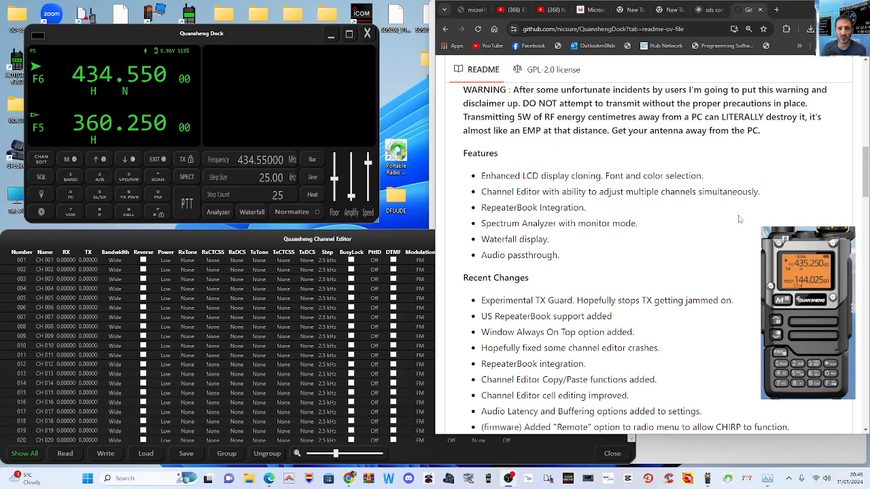
mouse_move(582, 190)
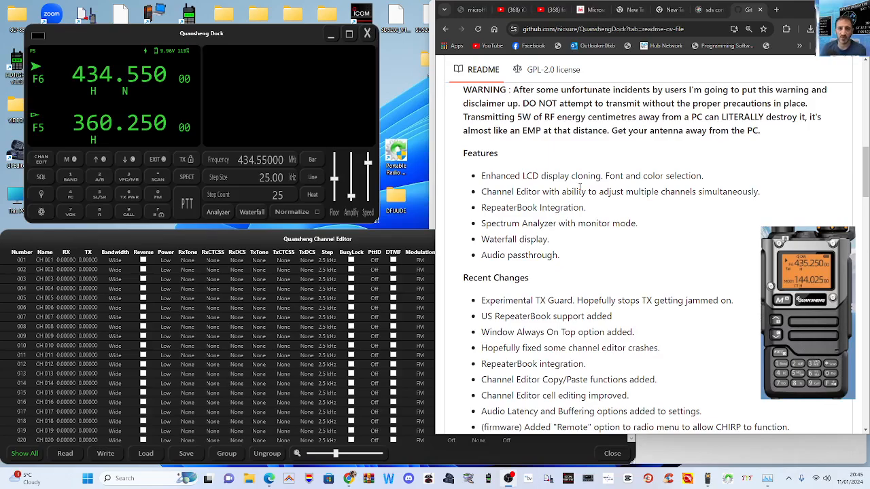
mouse_move(690, 230)
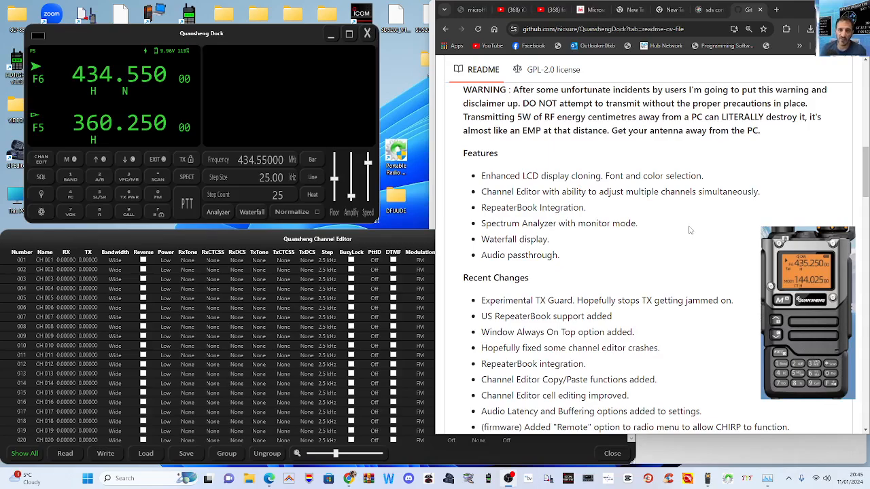
mouse_move(453, 201)
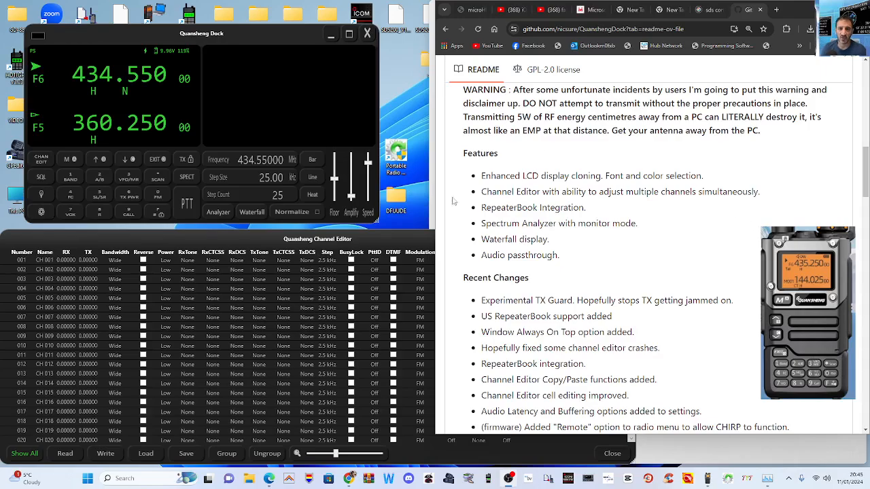
Scroll the GitHub README down to Recent Changes, Download and Installation notes.
scroll("down", 3)
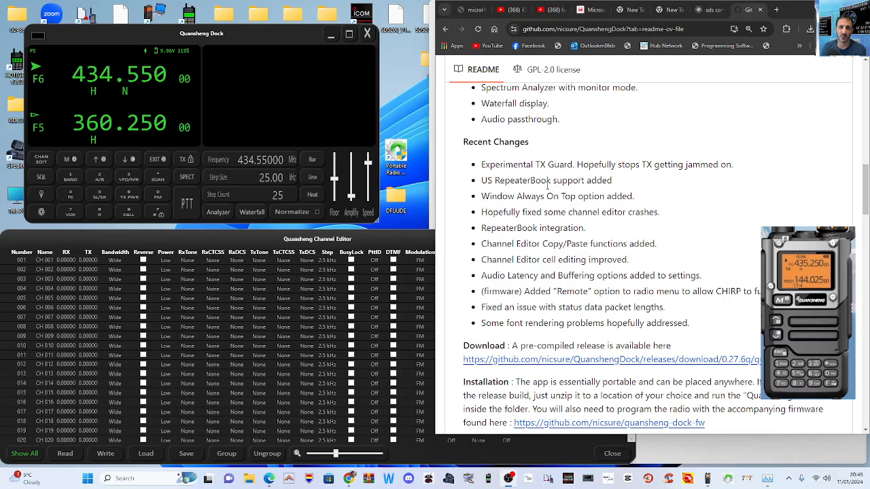
mouse_move(634, 180)
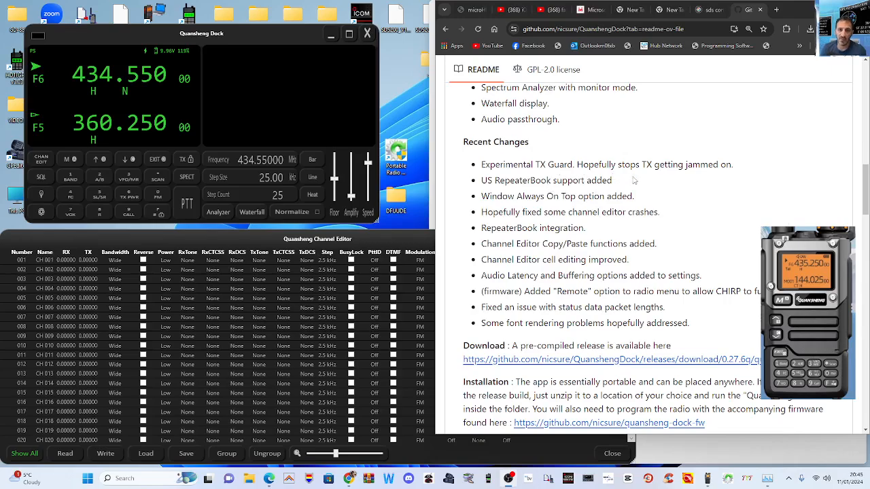
mouse_move(752, 188)
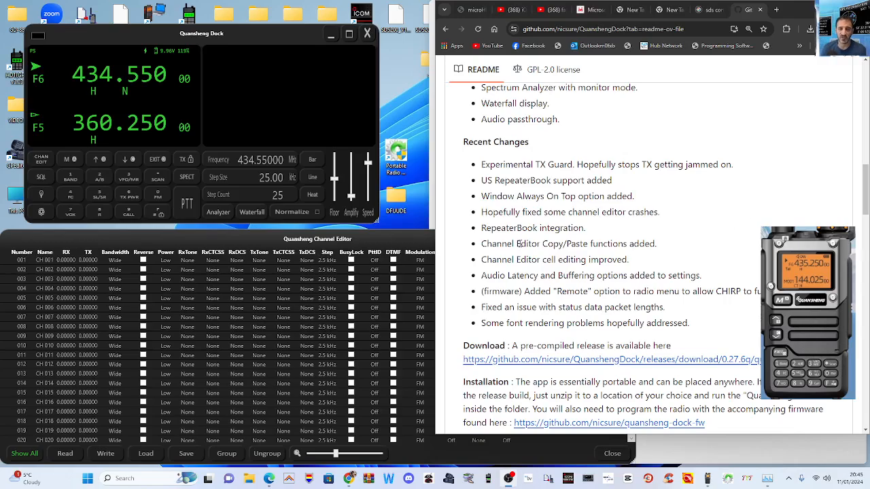
mouse_move(690, 261)
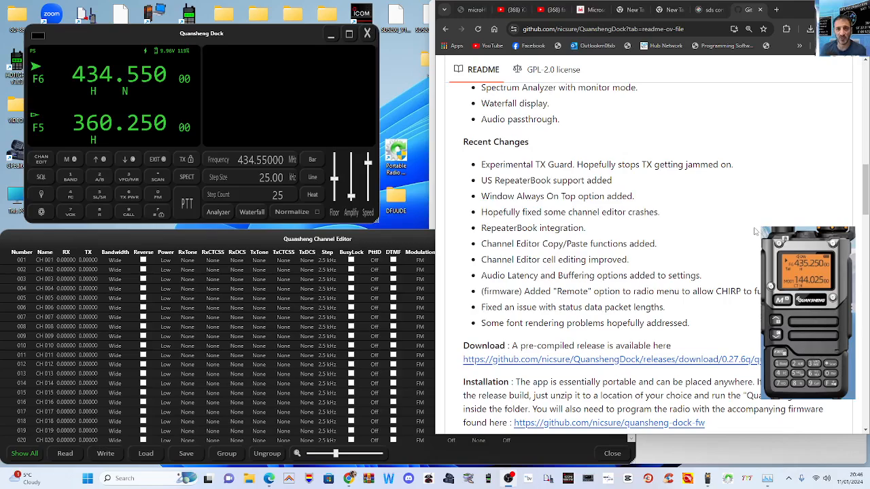
mouse_move(672, 81)
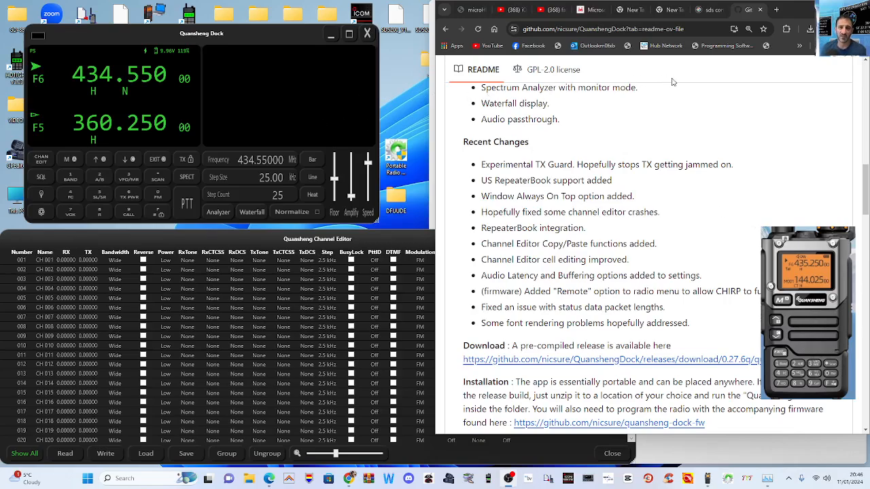
mouse_move(729, 75)
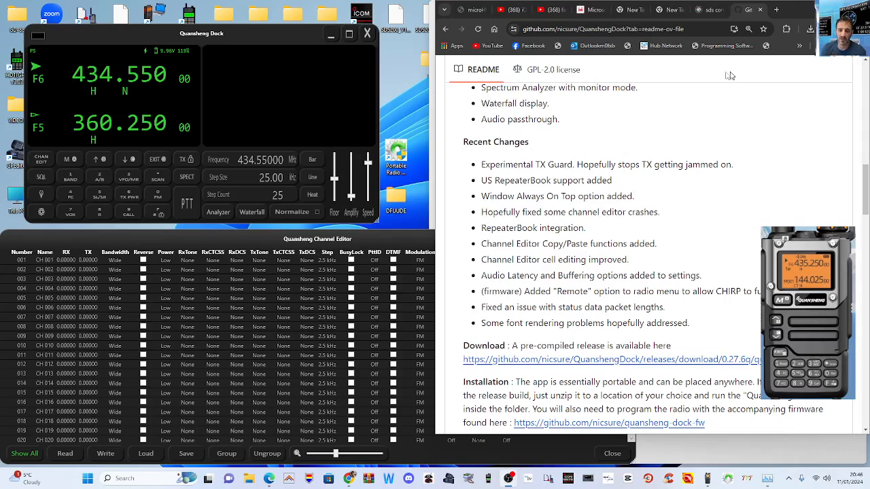
mouse_move(596, 87)
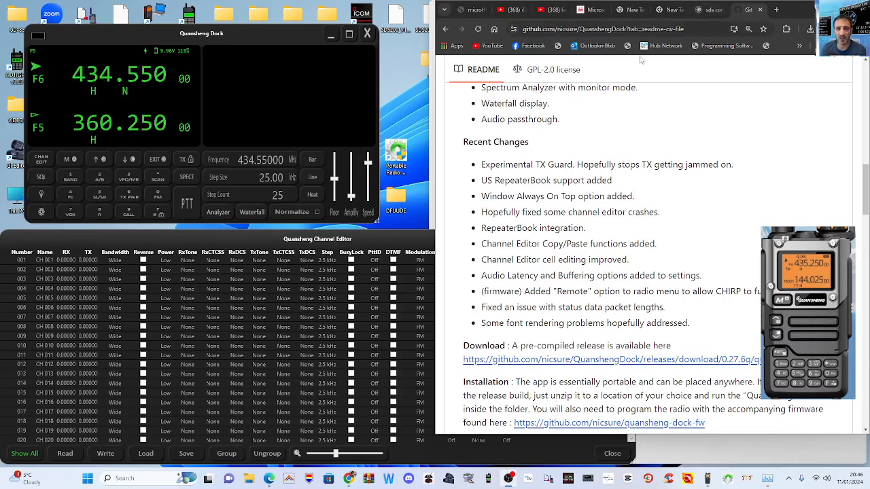
mouse_move(333, 229)
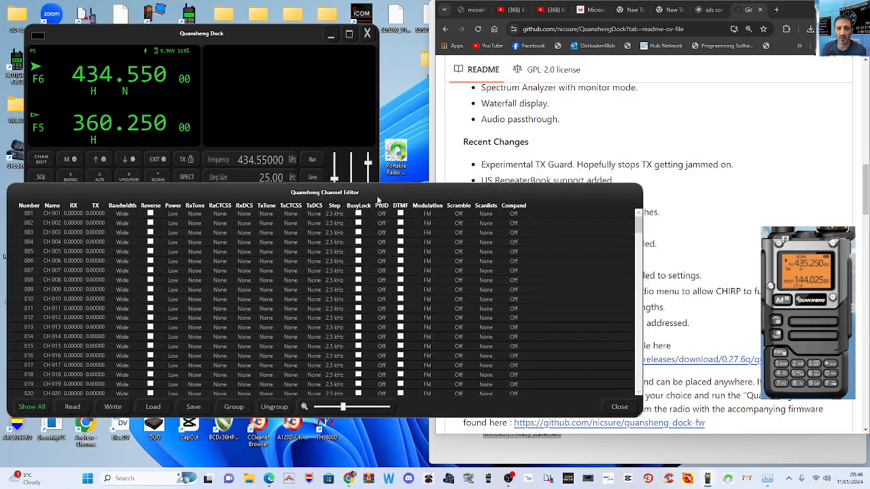
Read the stored channels from the radio into the Channel Editor, then close it.
left_click(72, 407)
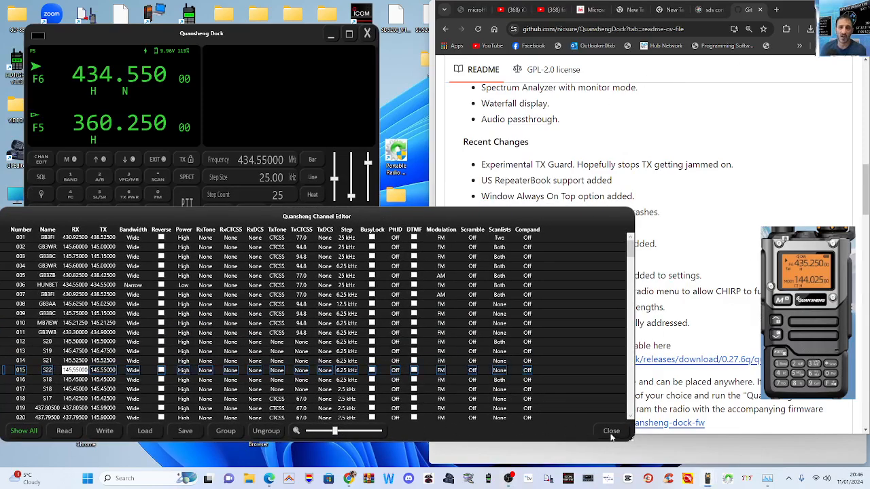
left_click(611, 431)
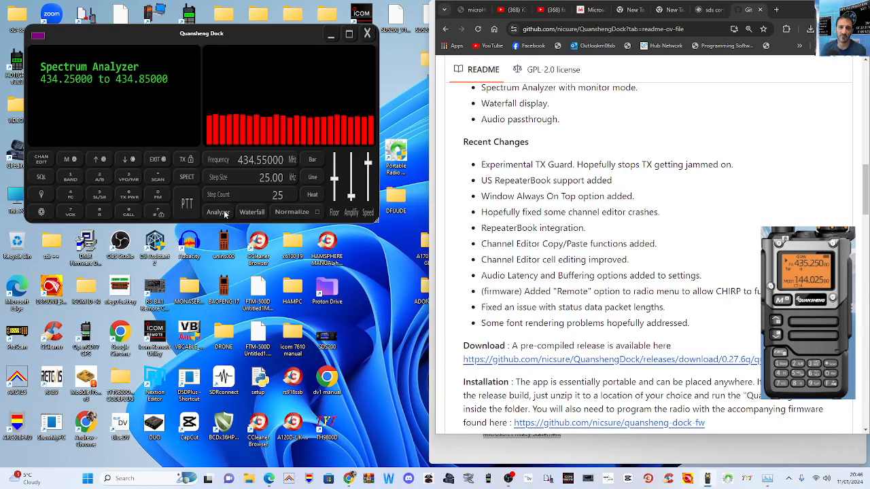
Show the 434.25–434.85 MHz waterfall and open Settings with audio and display options.
left_click(251, 212)
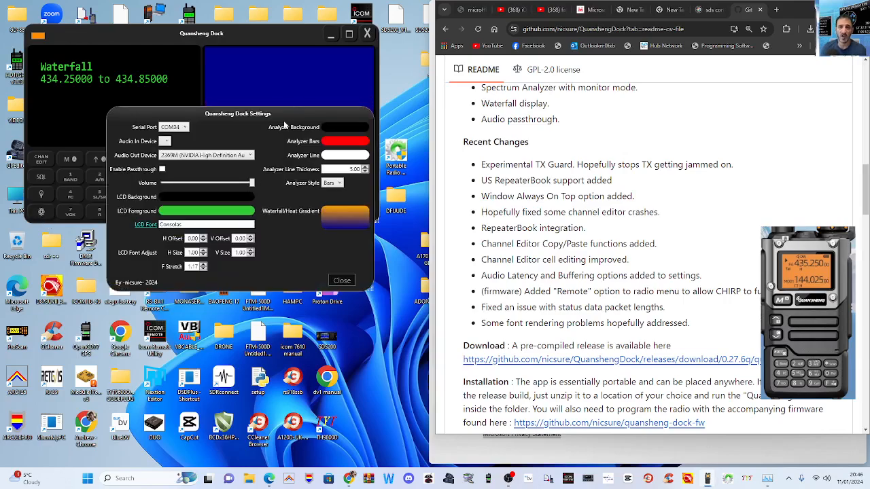
left_click(341, 280)
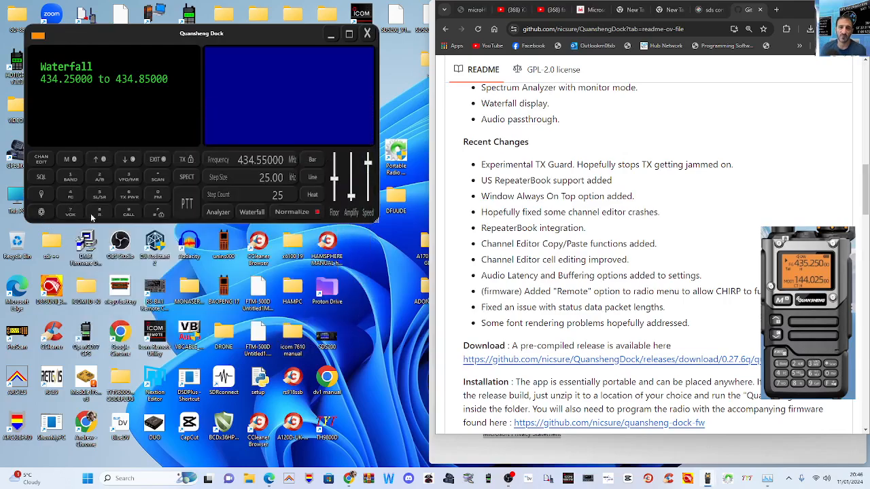
left_click(42, 213)
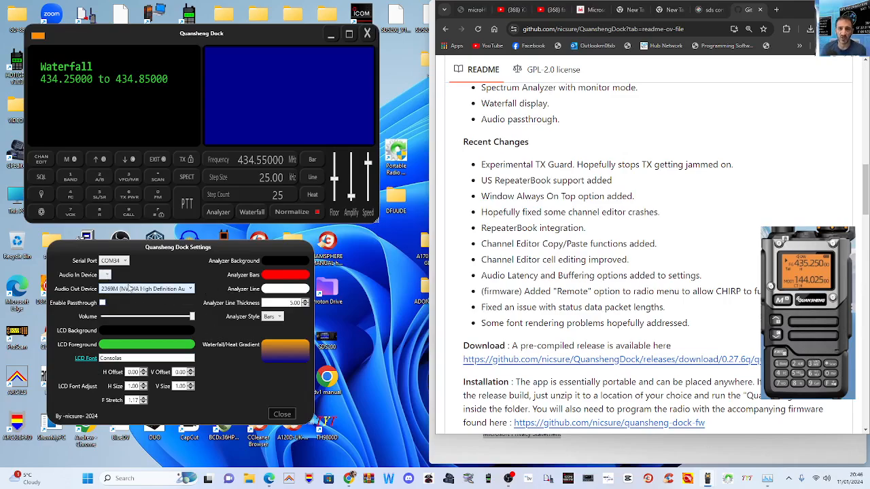
left_click(106, 275)
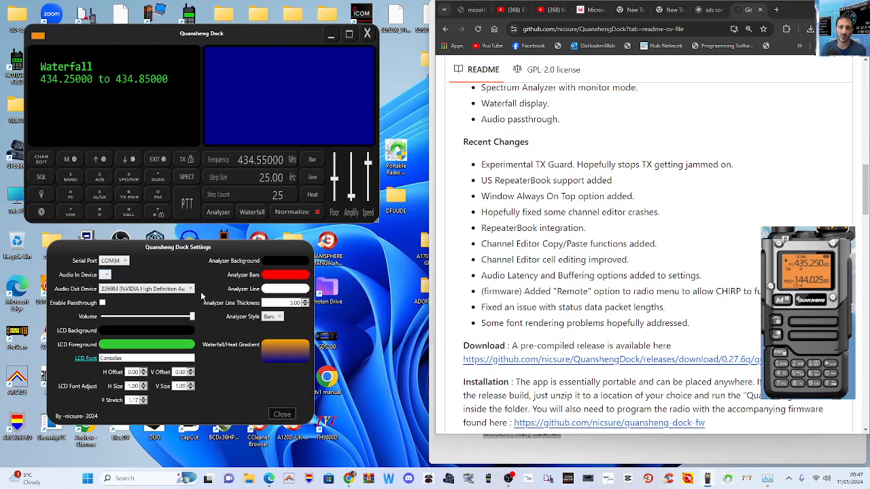
mouse_move(216, 316)
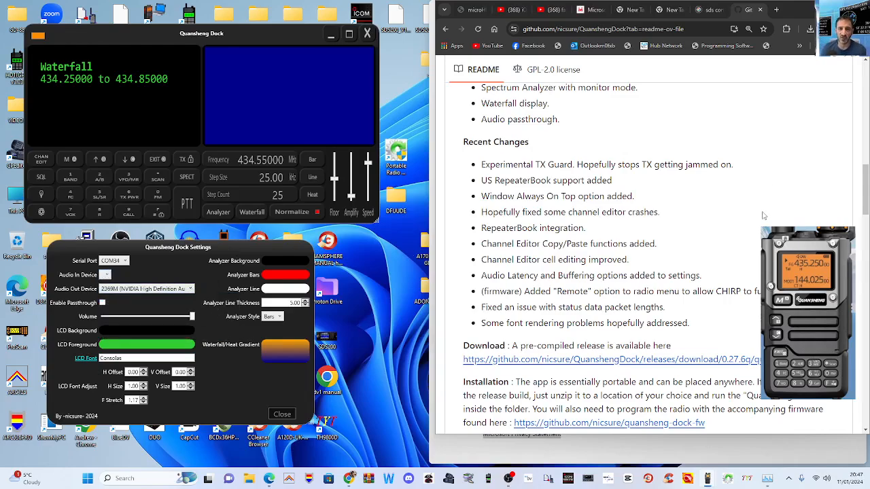
scroll("down", 3)
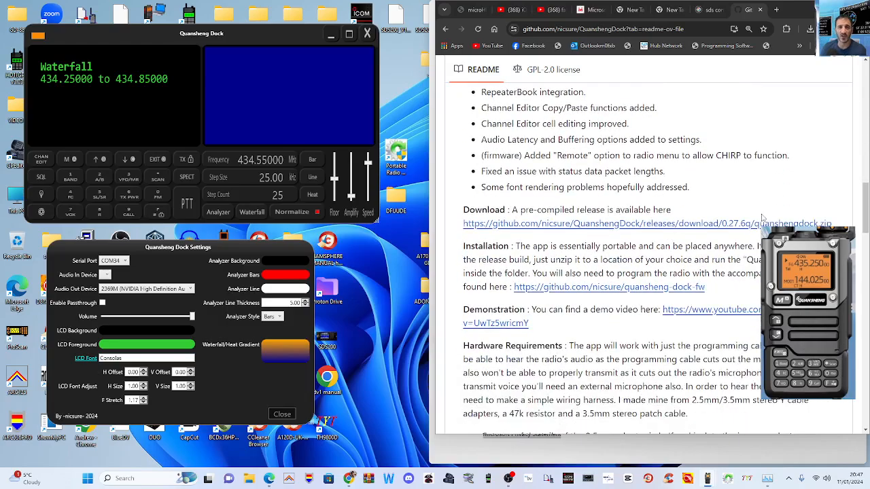
Scroll the README to the 2.5mm Y cable and 3.5mm patch cable wiring diagram.
scroll("down", 3)
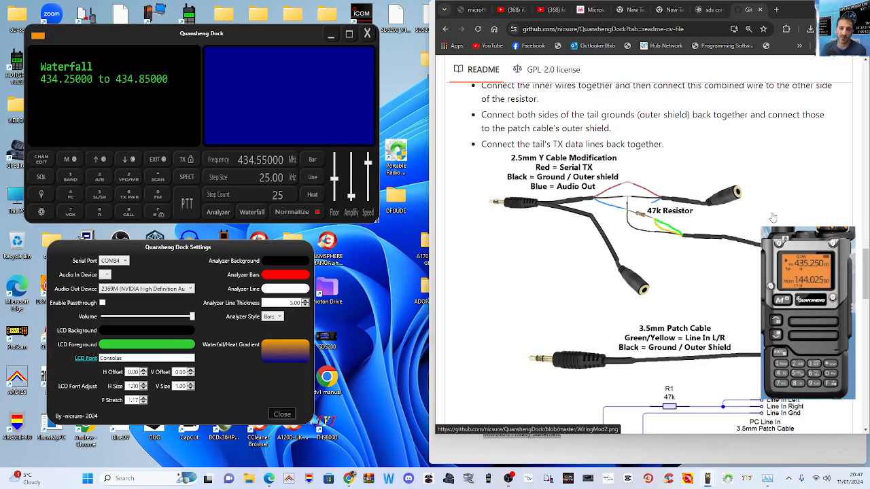
mouse_move(535, 210)
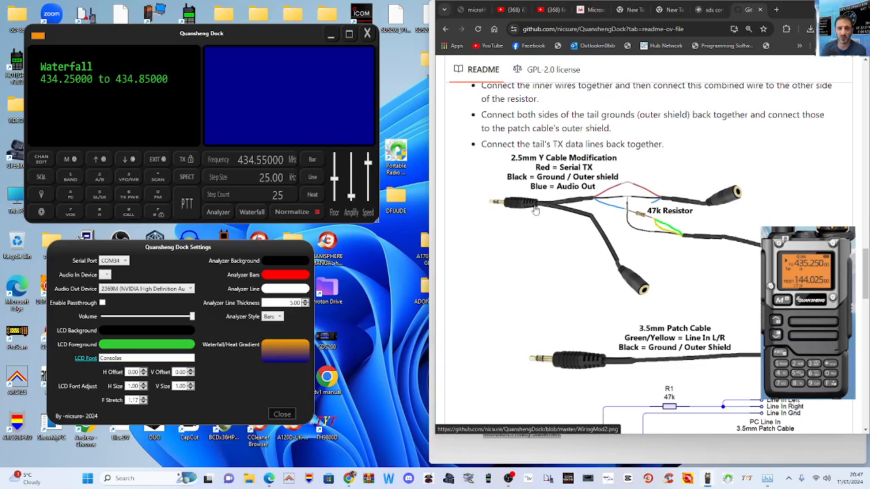
mouse_move(522, 225)
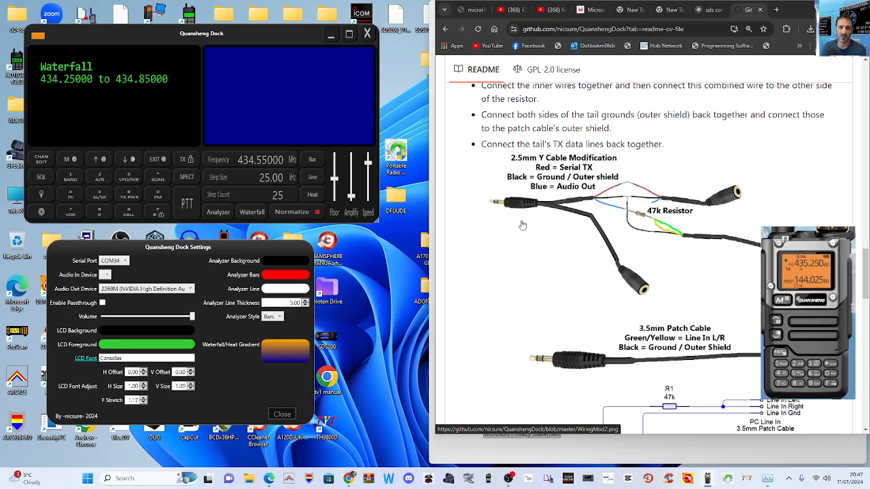
mouse_move(494, 206)
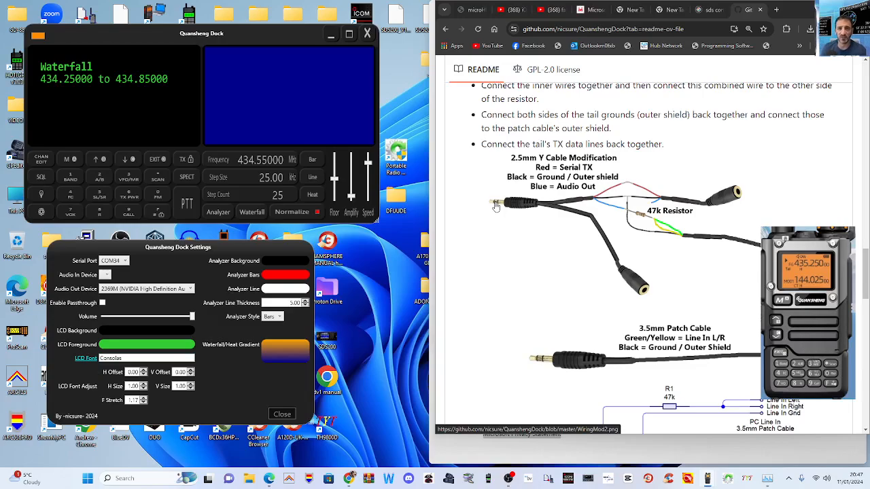
scroll("down", 3)
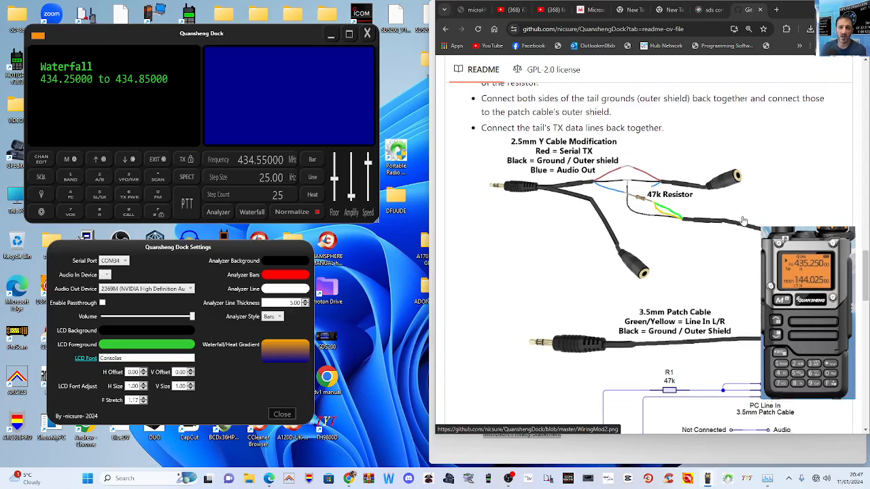
scroll("down", 3)
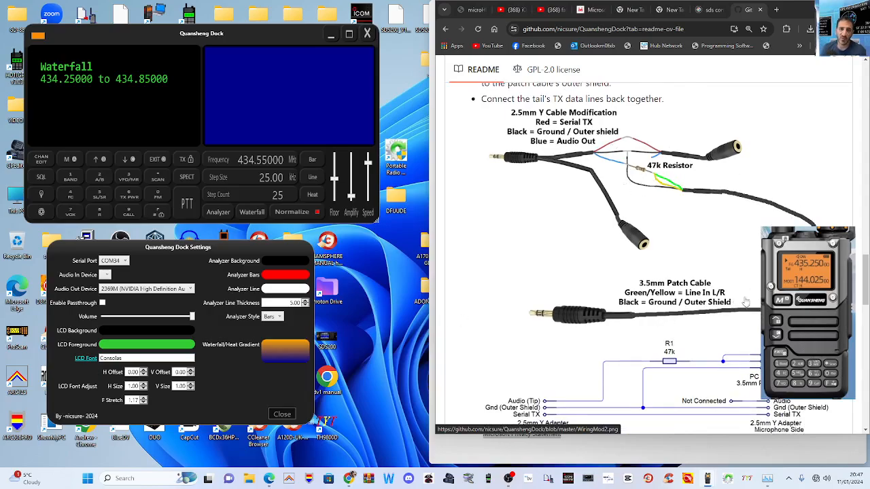
scroll("down", 3)
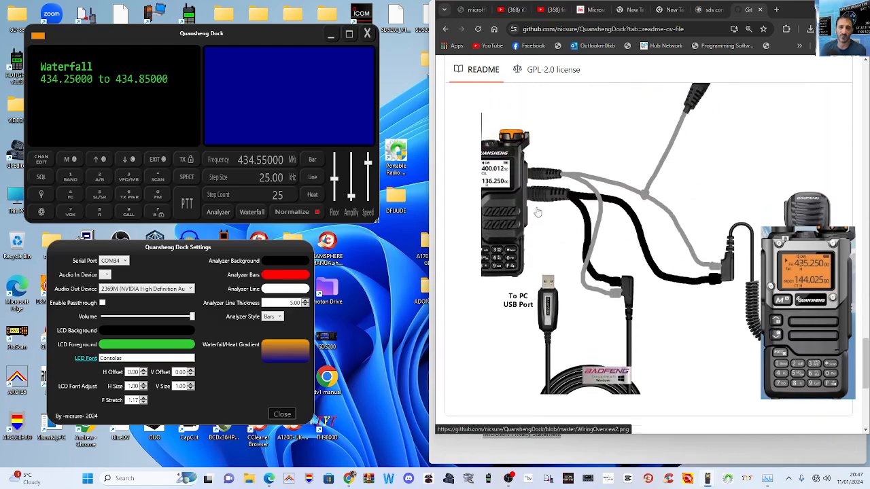
mouse_move(650, 238)
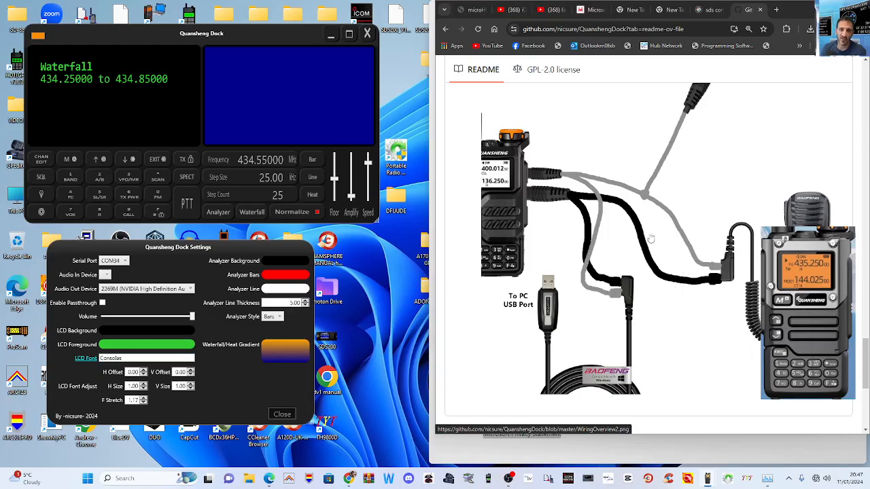
Scroll past the wiring overview image to the Releases, Packages and Languages details.
scroll("down", 3)
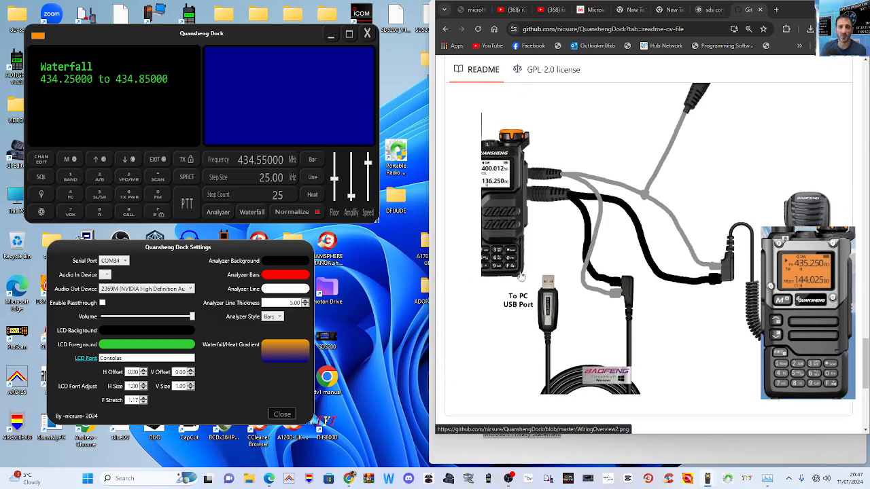
mouse_move(533, 197)
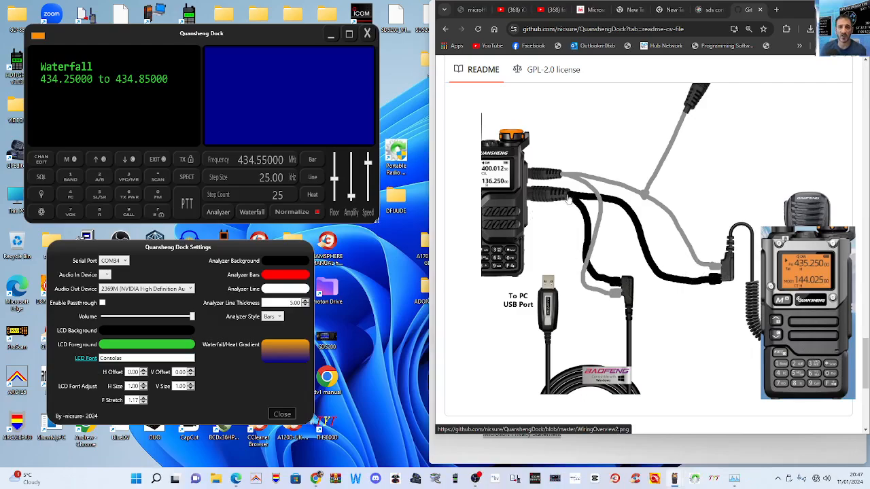
mouse_move(581, 196)
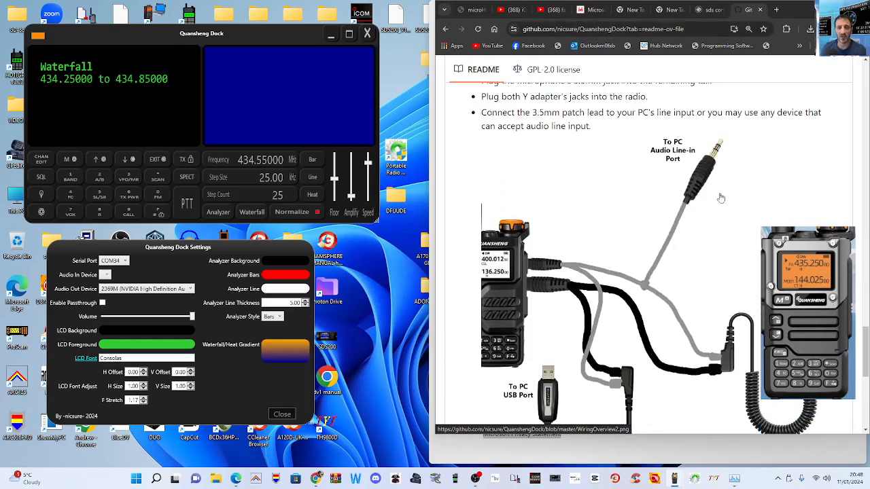
scroll("down", 3)
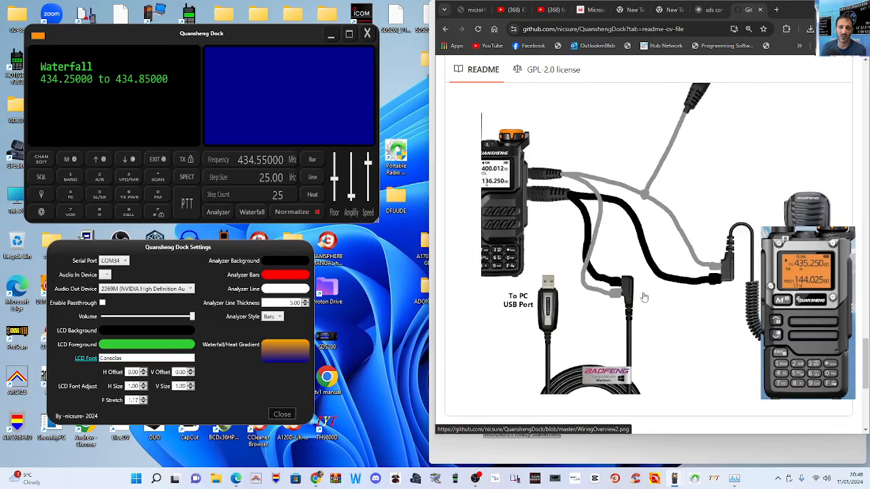
scroll("down", 3)
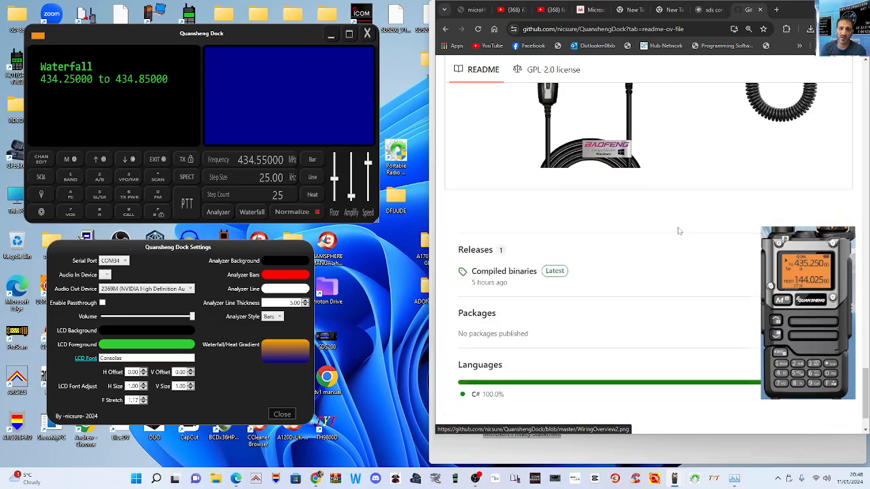
Return to the Y cable diagram and its explanation of high-impedance audio and external speakers.
scroll("down", 3)
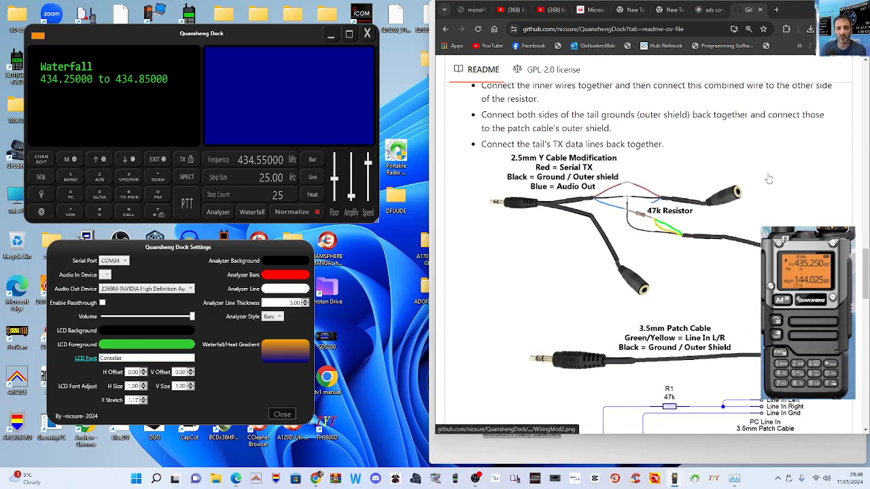
mouse_move(737, 177)
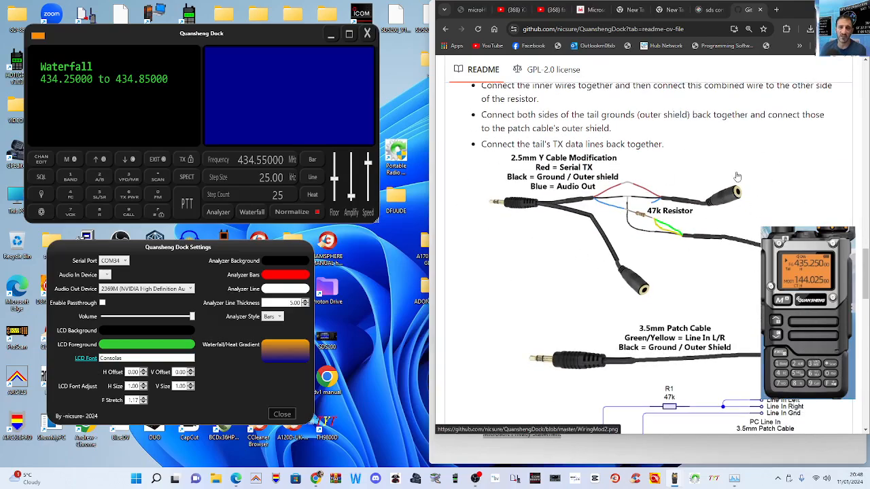
scroll("down", 3)
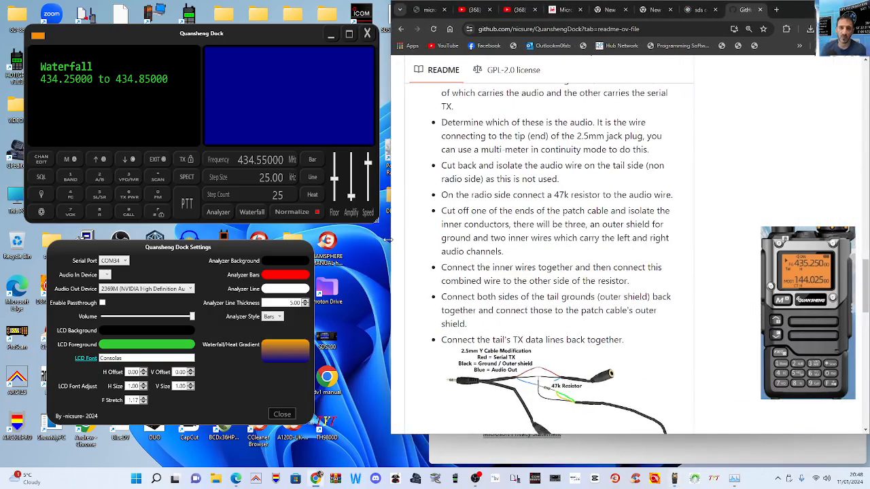
scroll("down", 3)
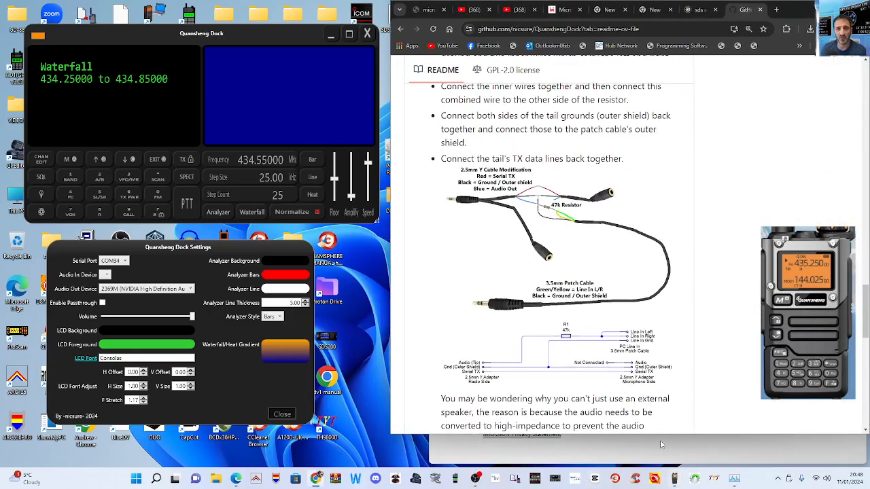
scroll("down", 3)
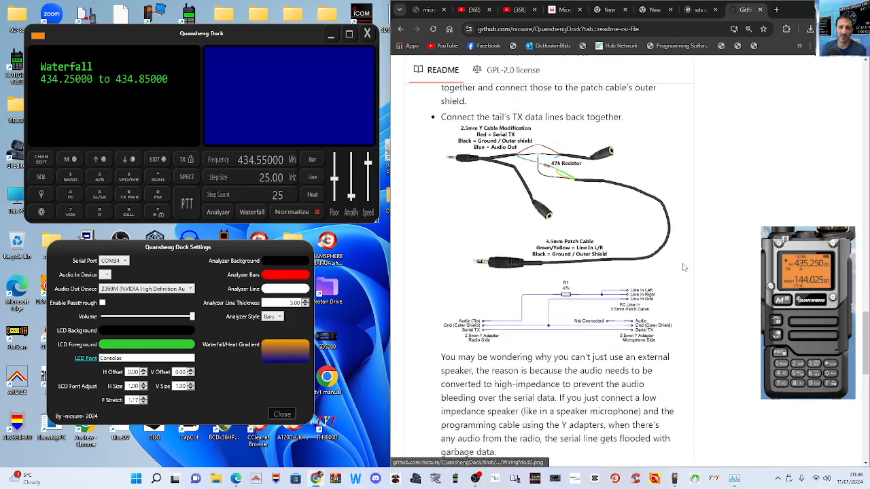